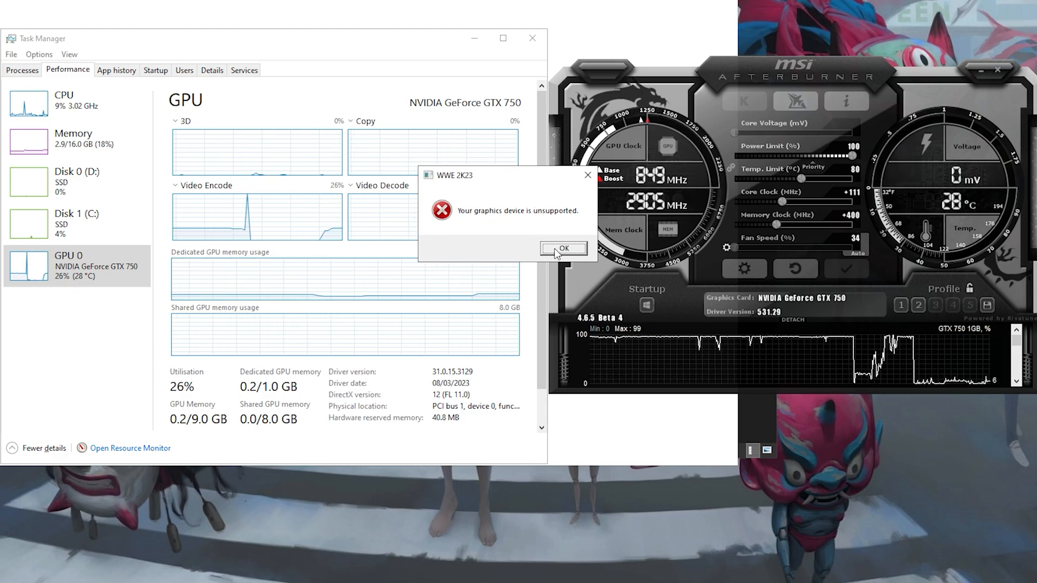
Dismiss the unsupported-graphics error and relaunch WWE 2K23 to reproduce it
left_click(563, 249)
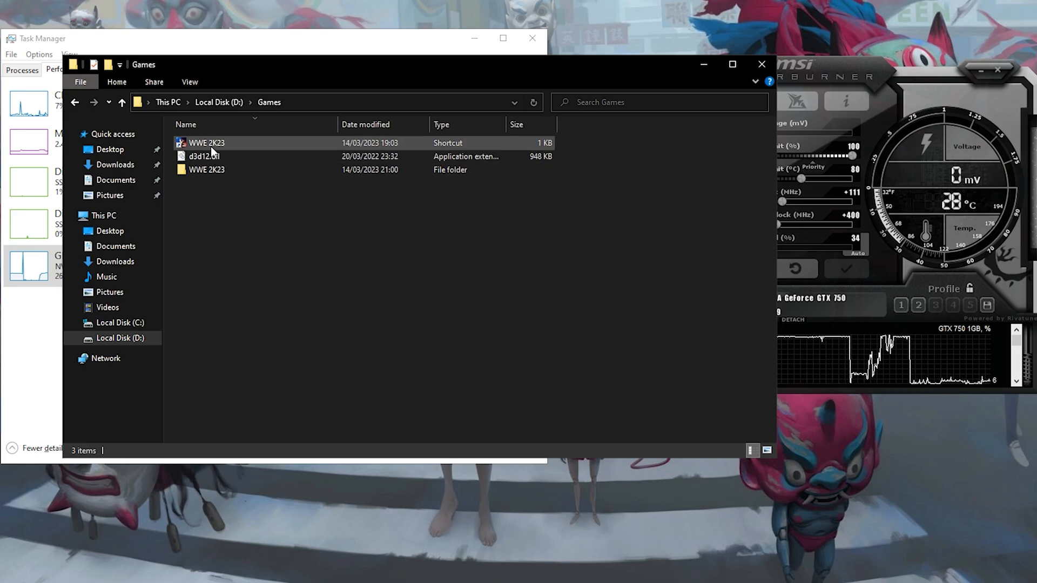
double_click(205, 142)
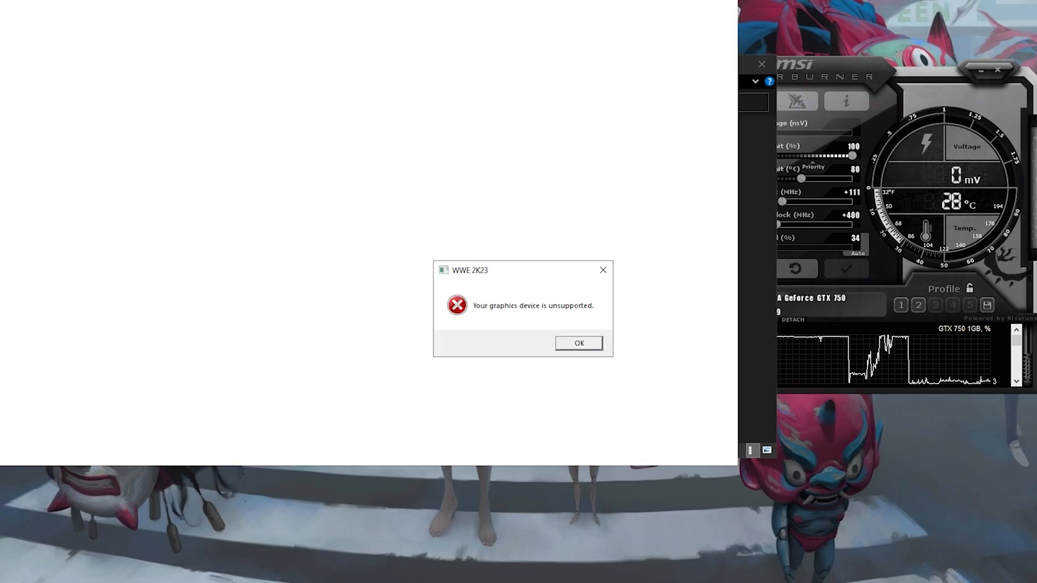
Copy d3d12.dll from the Games folder into the WWE 2K23 game folder
right_click(159, 195)
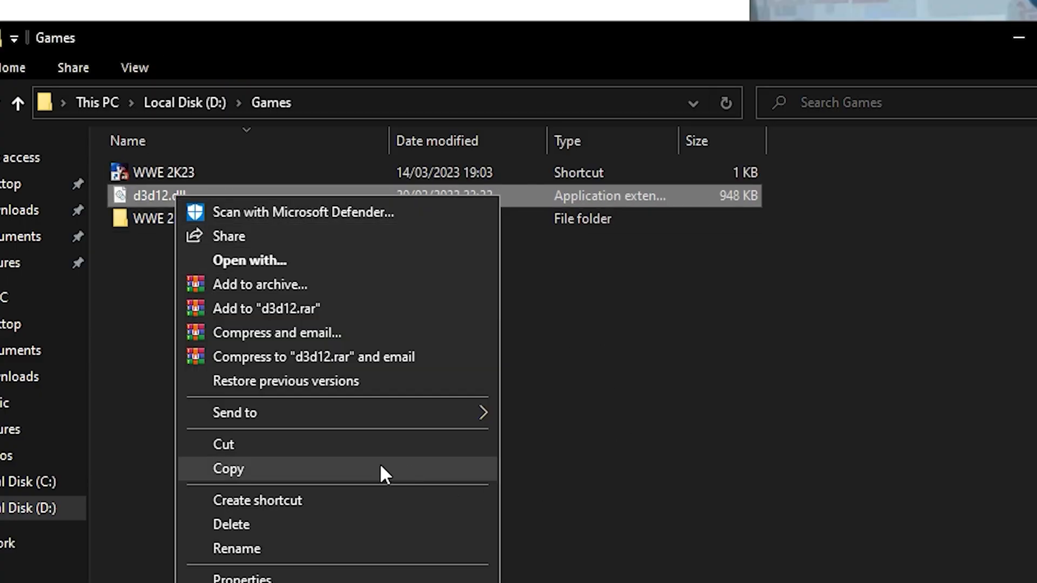
left_click(228, 468)
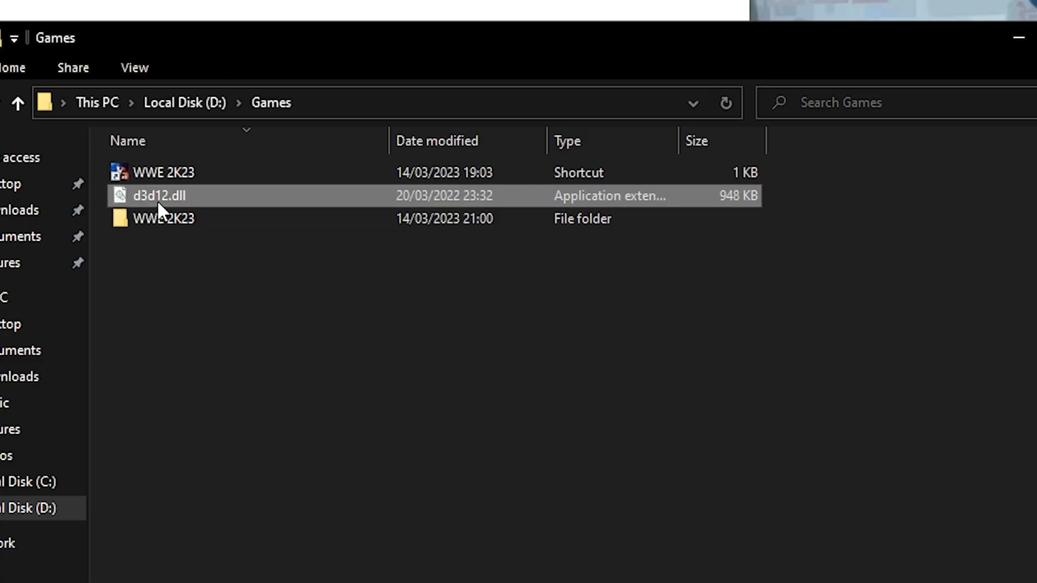
left_click(164, 218)
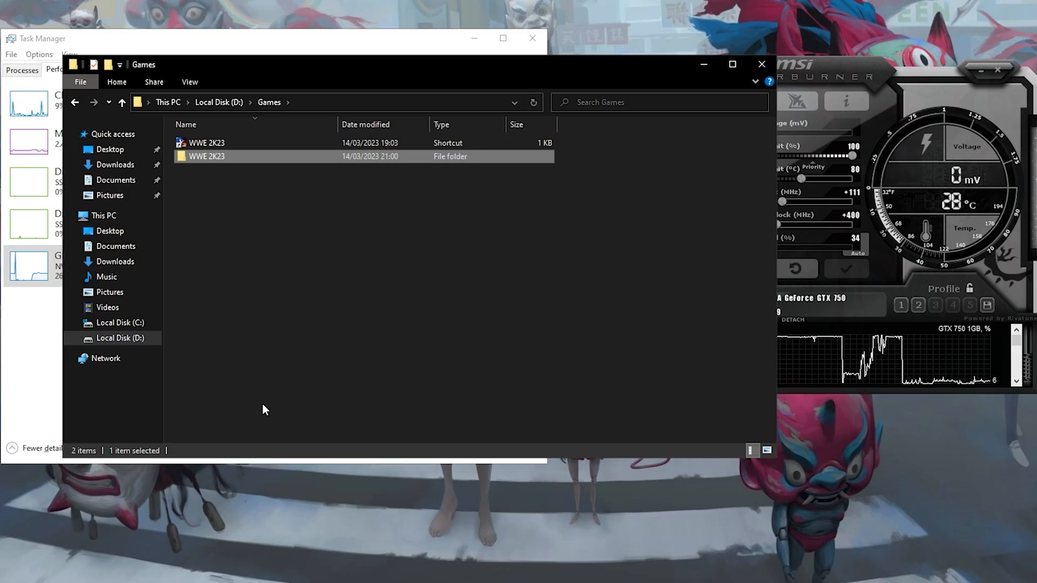
Relaunch WWE 2K23 from its shortcut so it reaches the legal/credits screen
left_click(206, 143)
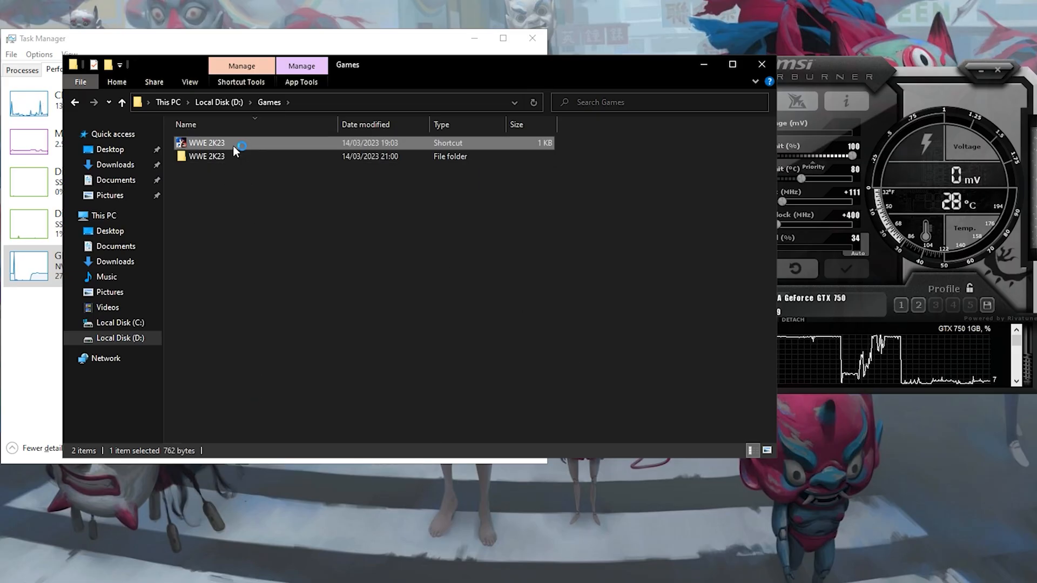
double_click(206, 143)
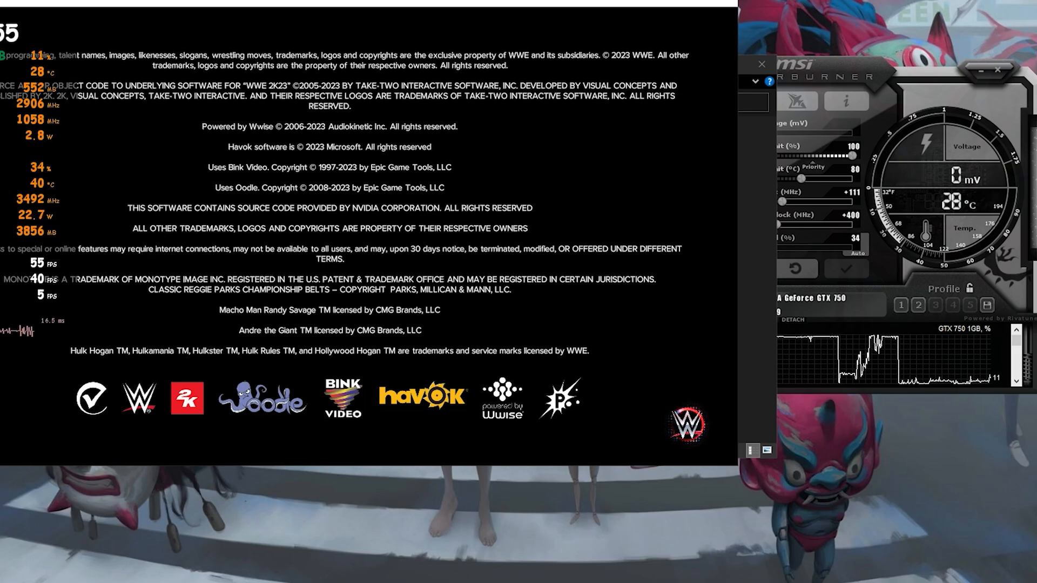